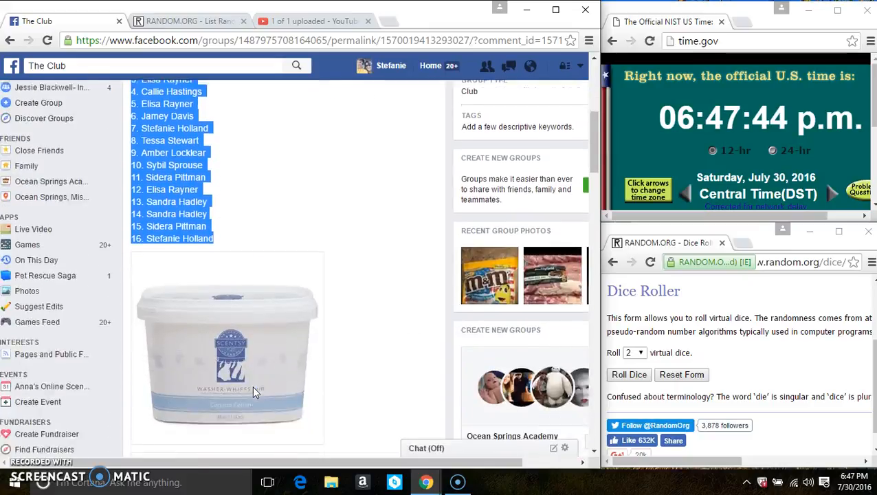
# - Scroll the group post down past the name list to the newest 'setting up' and 'live' comments
pyautogui.scroll(-3)
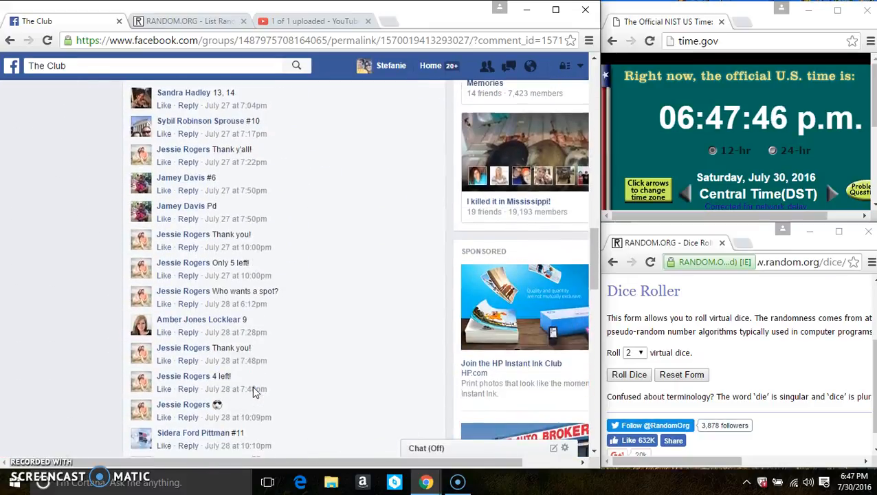
pyautogui.scroll(-3)
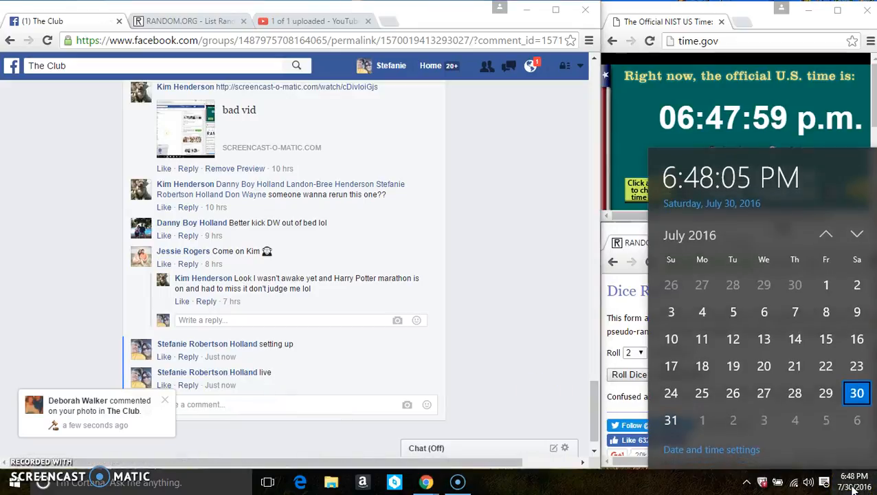
# - Switch to the List Randomizer page with the 16 names entered and bring 'Part 2: Go!' into view
pyautogui.click(190, 20)
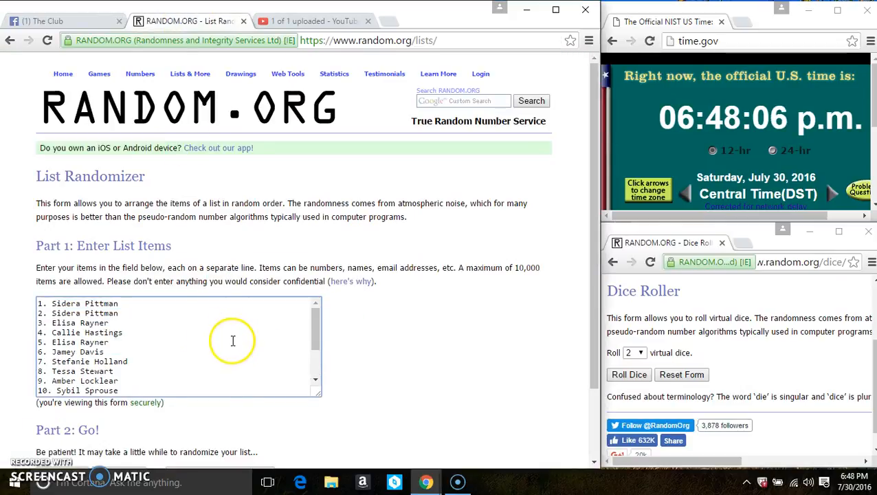
pyautogui.scroll(-3)
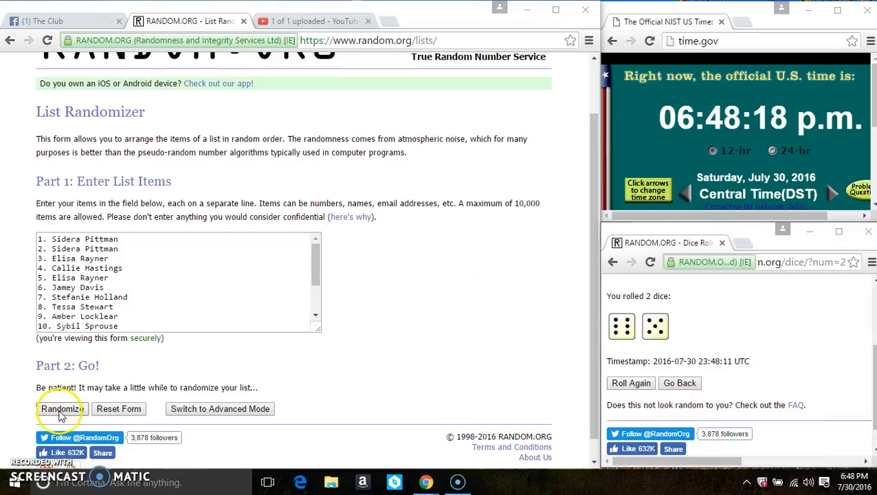
pyautogui.click(61, 408)
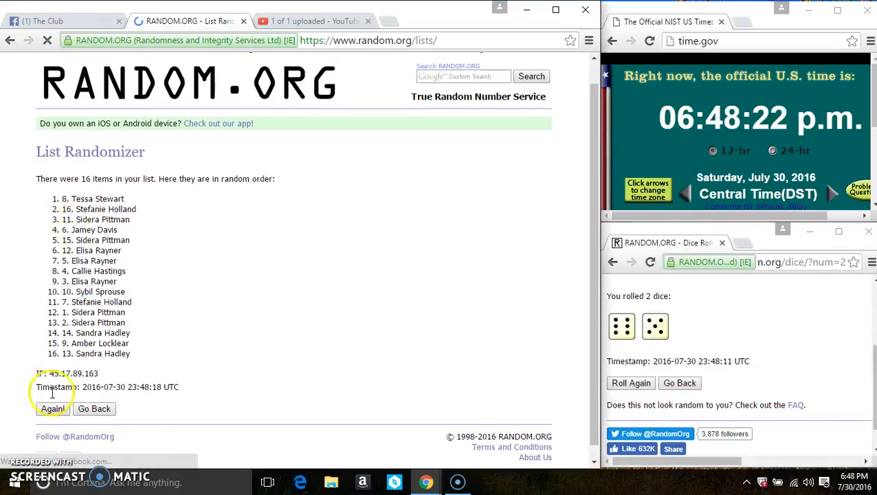
pyautogui.click(52, 408)
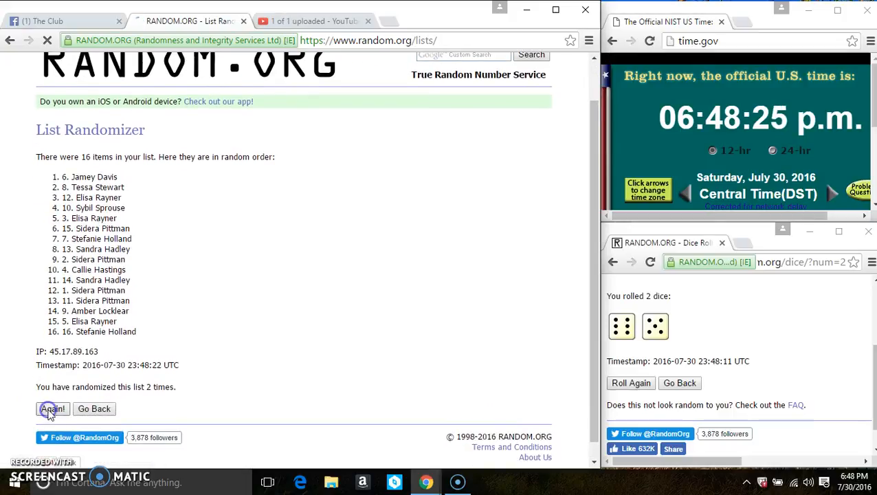
pyautogui.click(52, 408)
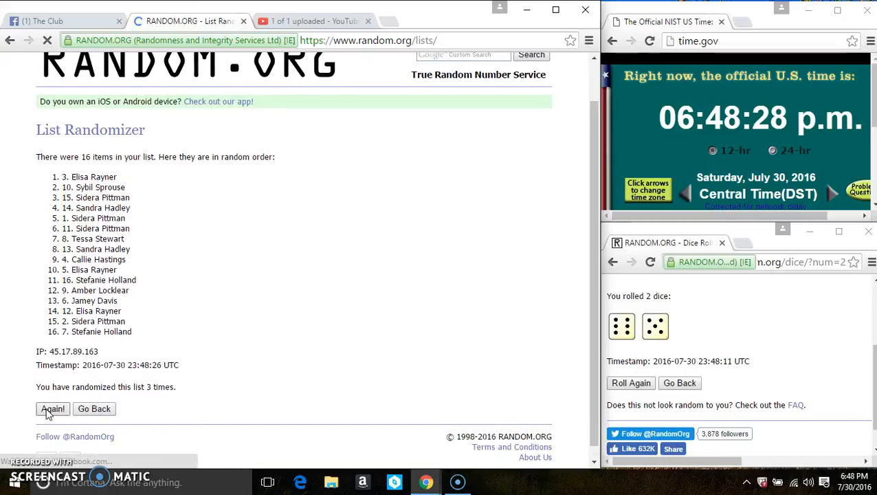
pyautogui.click(52, 408)
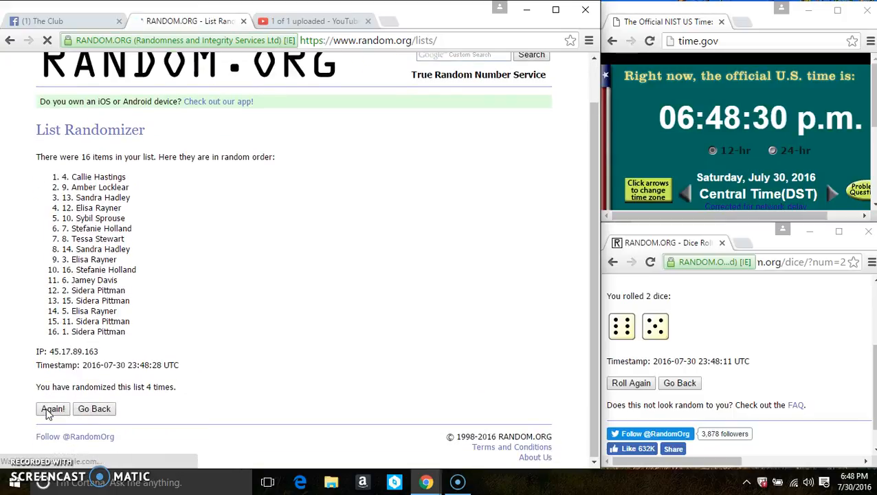
pyautogui.click(52, 408)
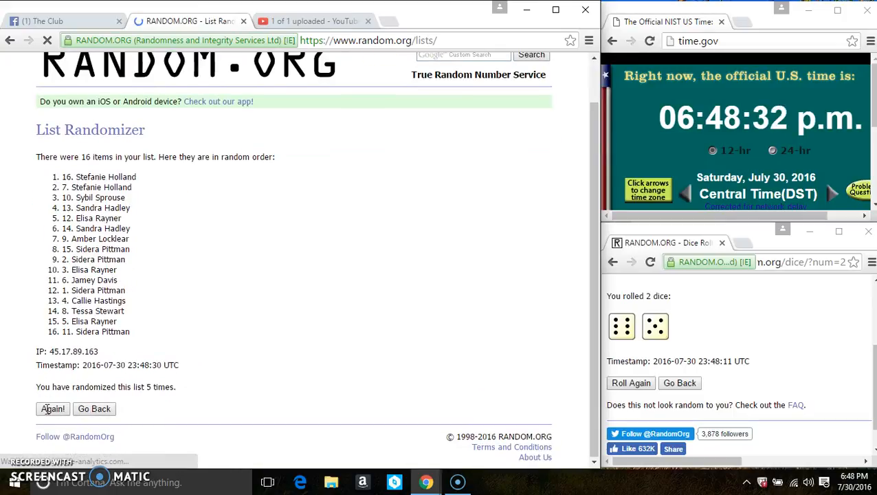
pyautogui.click(52, 409)
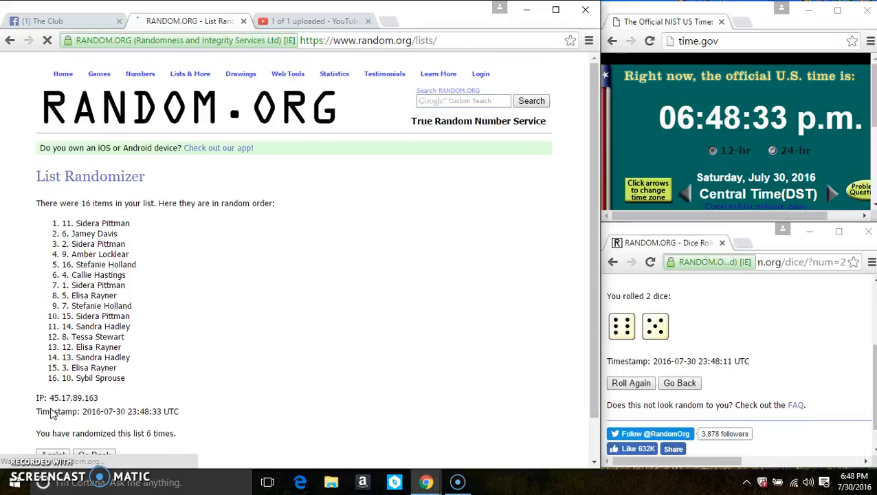
pyautogui.scroll(-3)
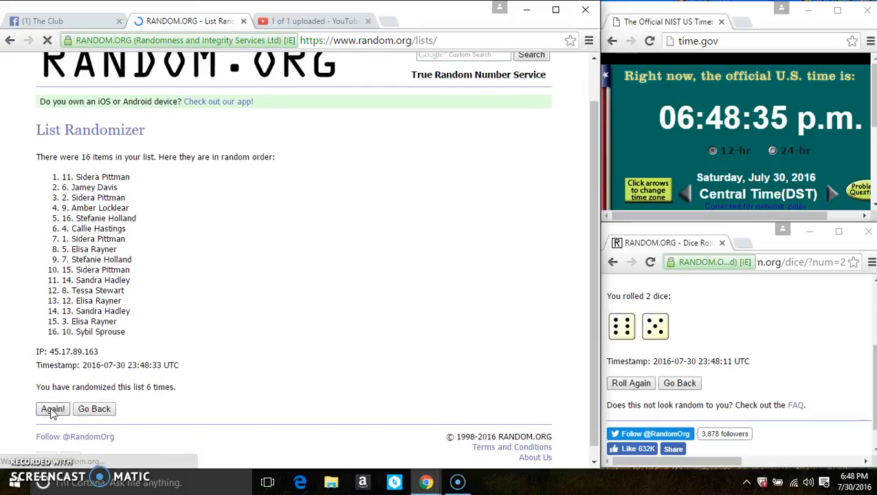
pyautogui.click(53, 408)
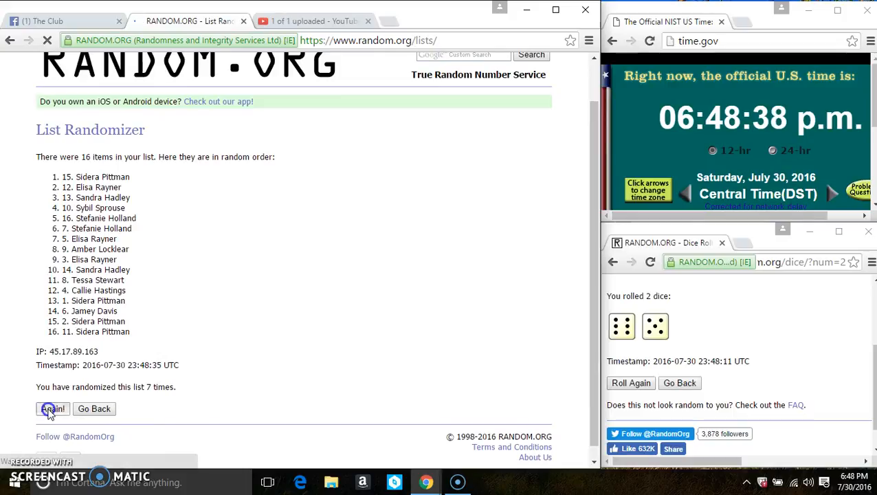
pyautogui.click(52, 408)
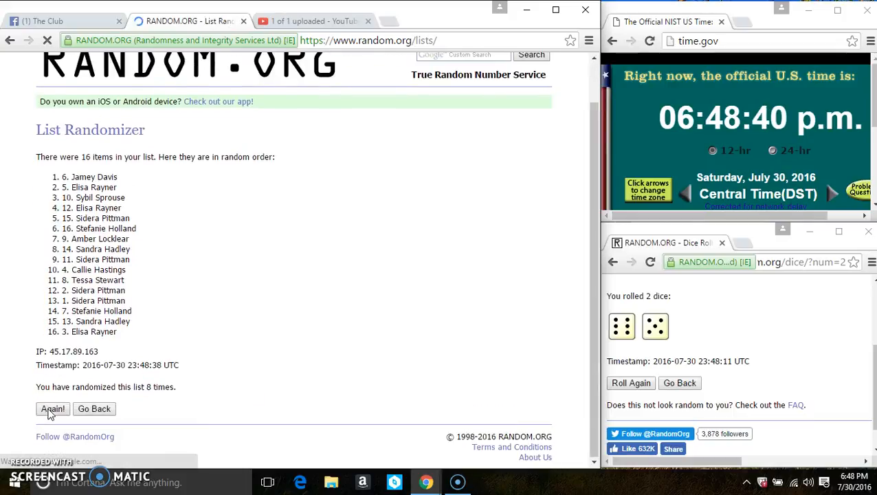
pyautogui.click(52, 408)
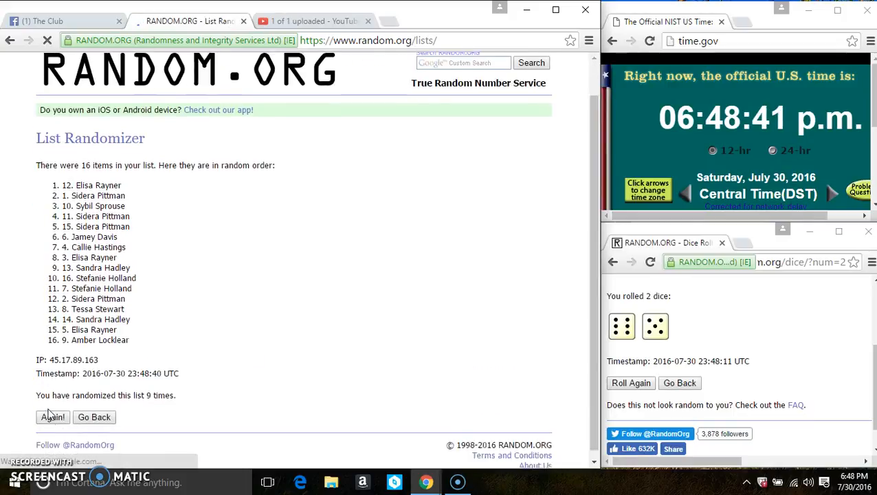
pyautogui.click(53, 418)
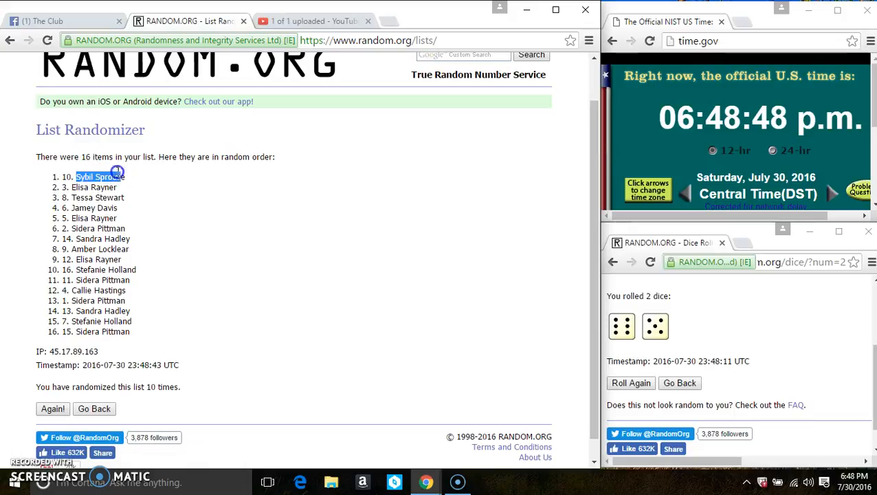
# - Select the '10 times' count in the 'You have randomized this list' line
pyautogui.moveTo(117, 175); pyautogui.dragTo(128, 352)
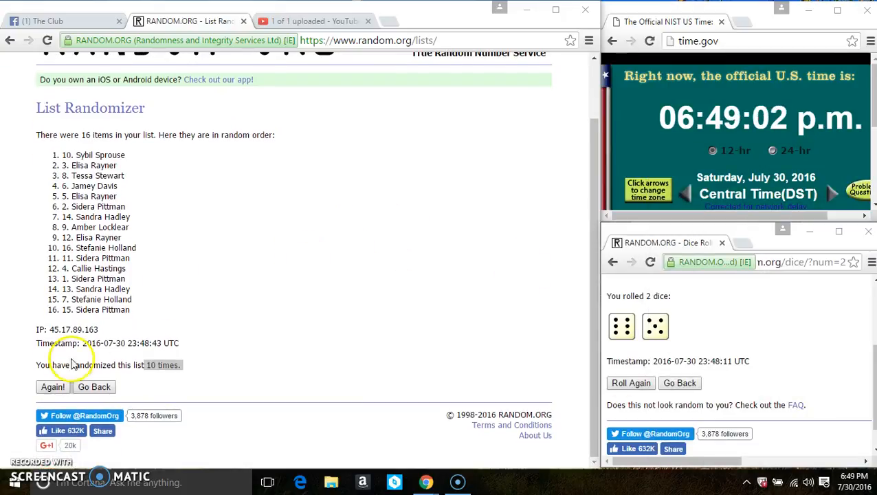
pyautogui.click(52, 386)
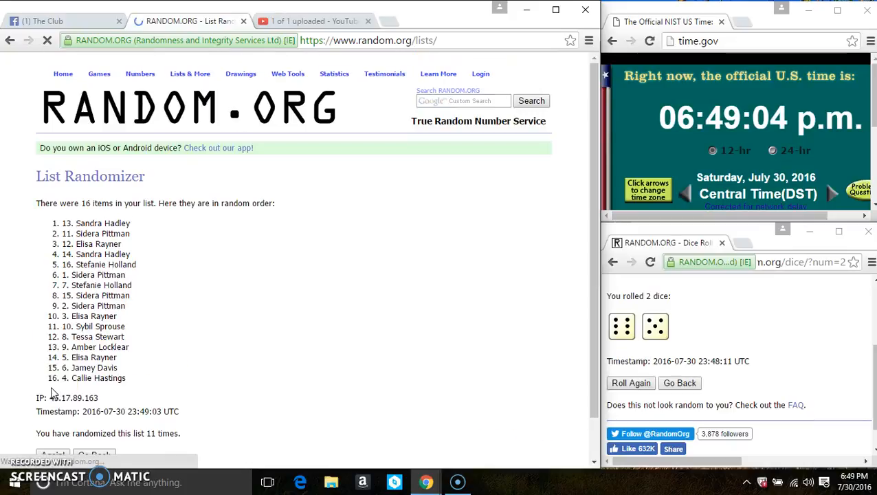
pyautogui.doubleClick(94, 223)
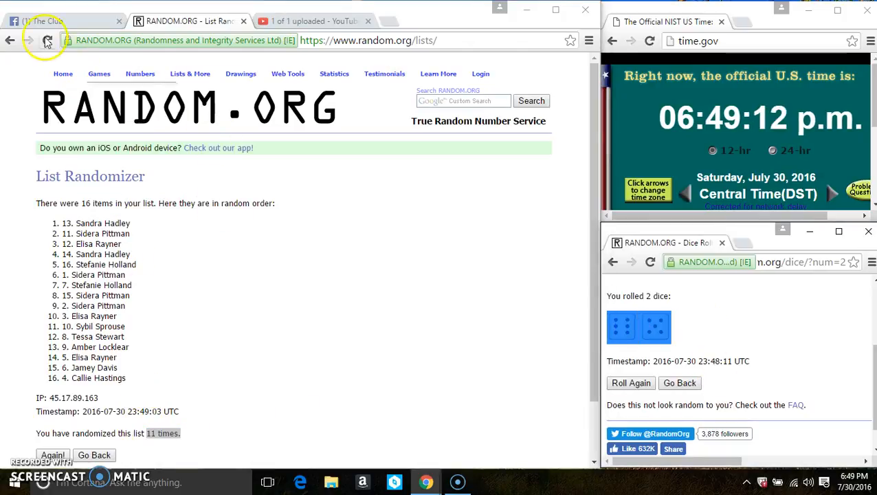
pyautogui.click(42, 20)
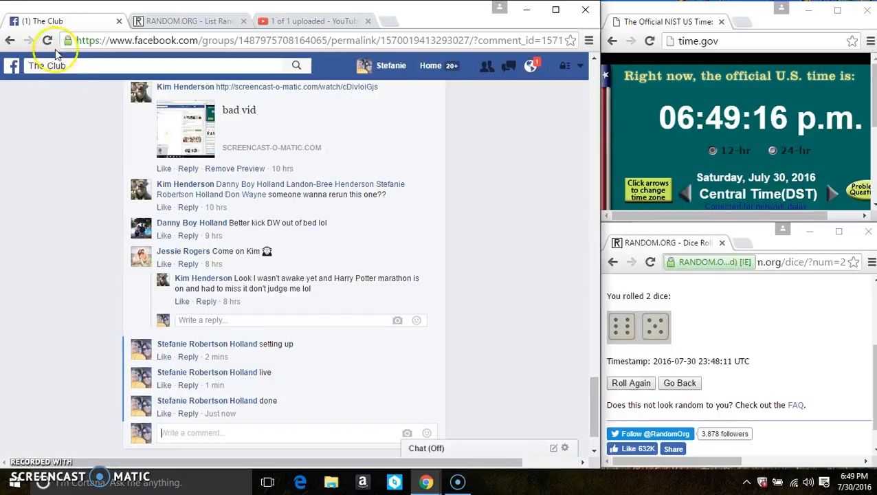
pyautogui.moveTo(214, 412)
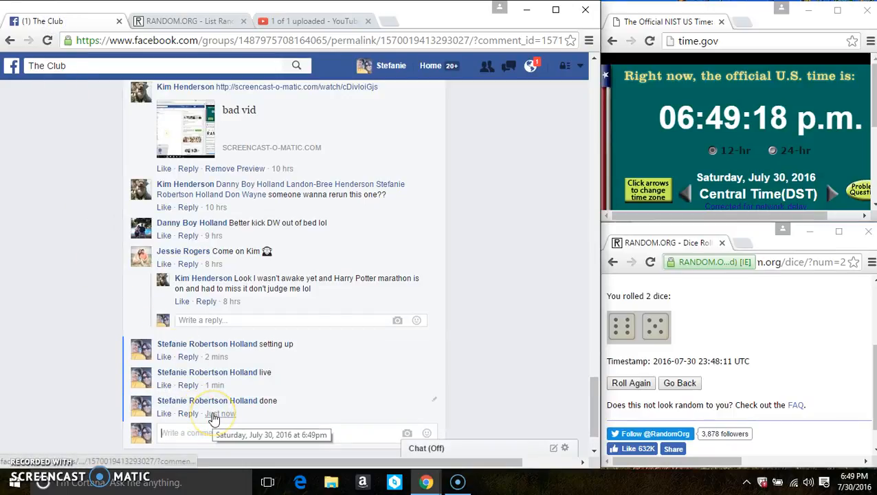